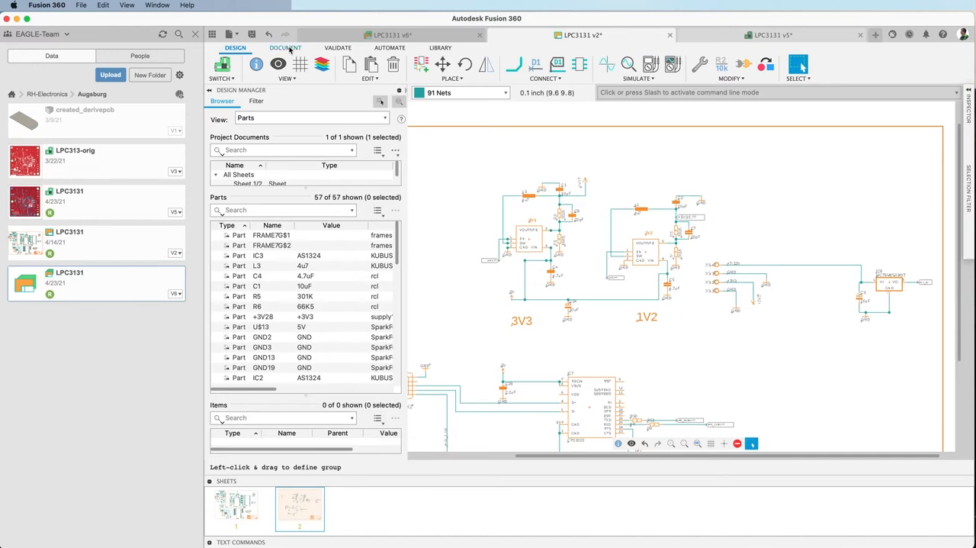
- Bring up the Main assembly variants dialog from the DOCUMENT tools
click(284, 47)
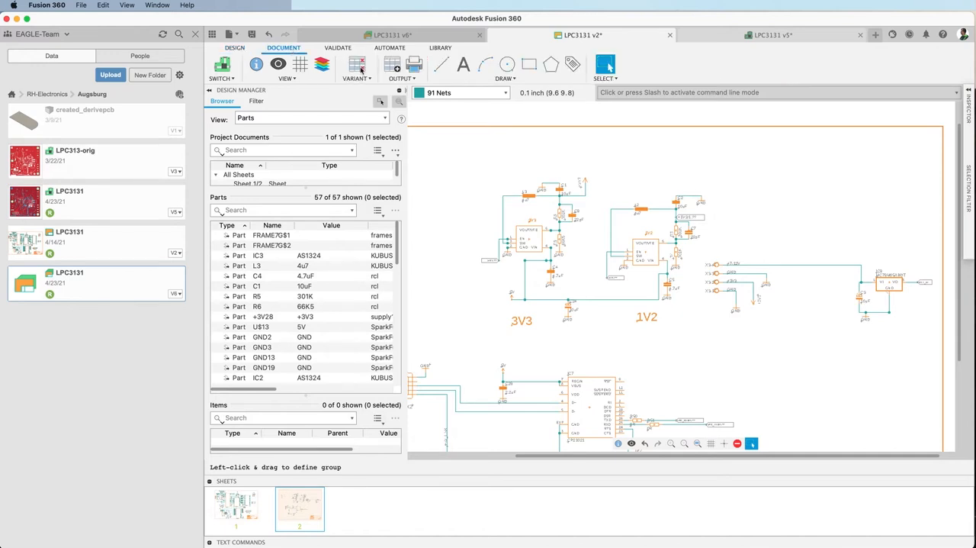
click(354, 64)
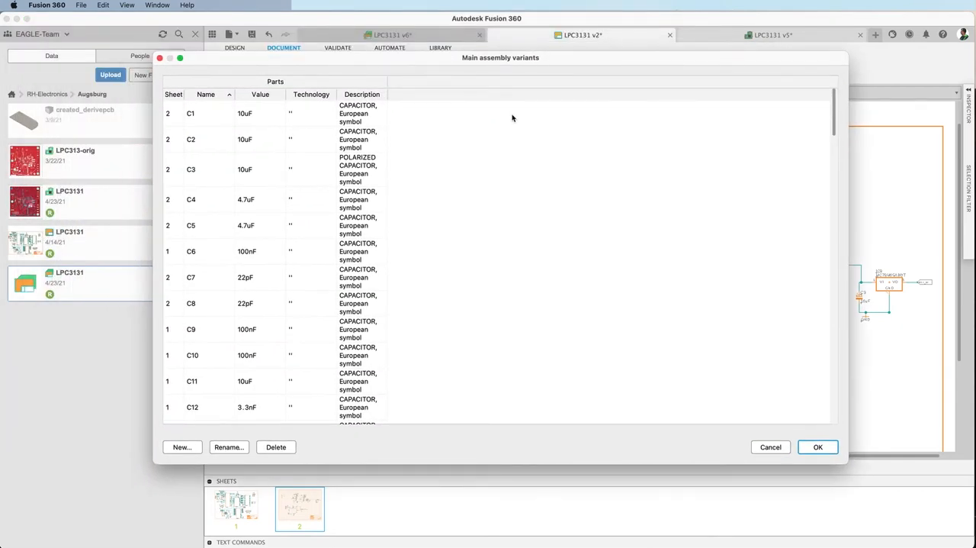
mouse_move(276, 161)
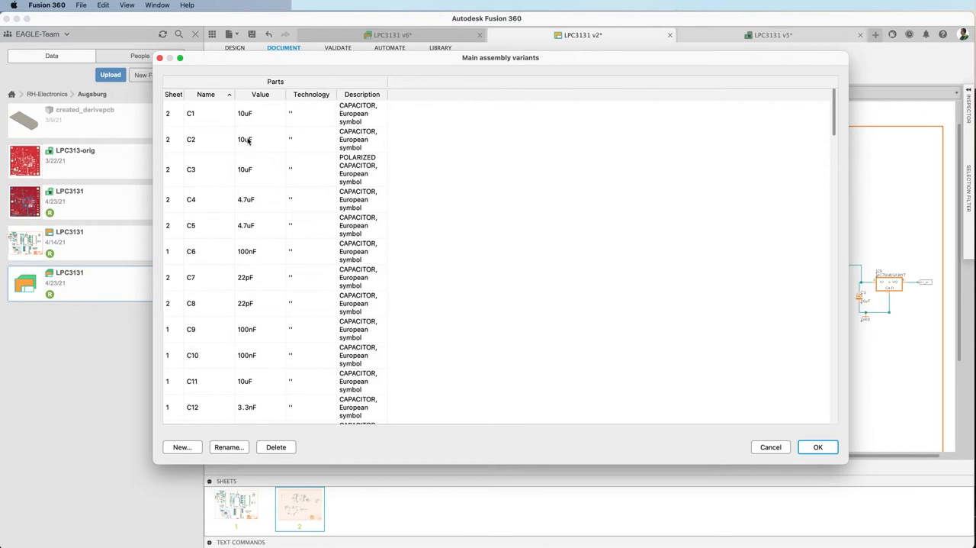
mouse_move(159, 58)
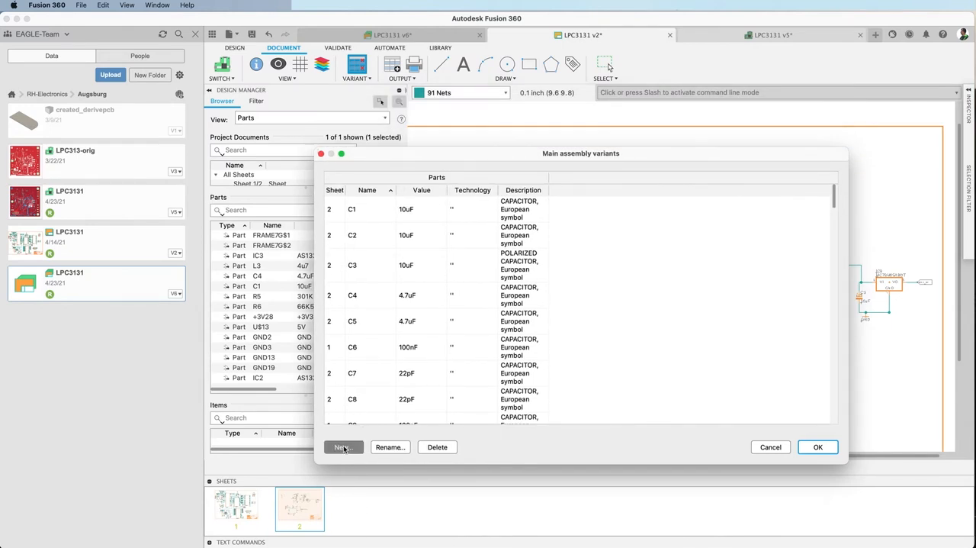
- Create a new assembly variant named V1 with every part populated
click(341, 447)
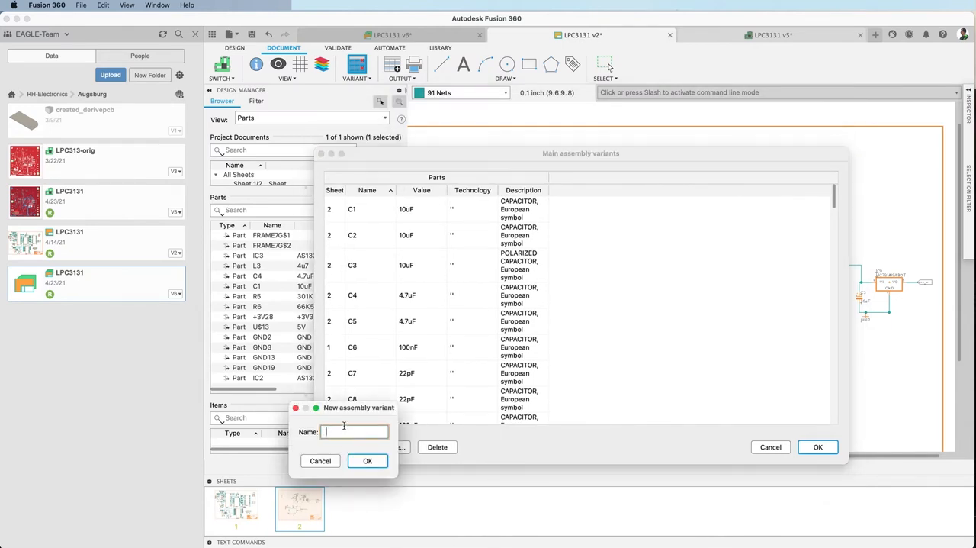
text(V)
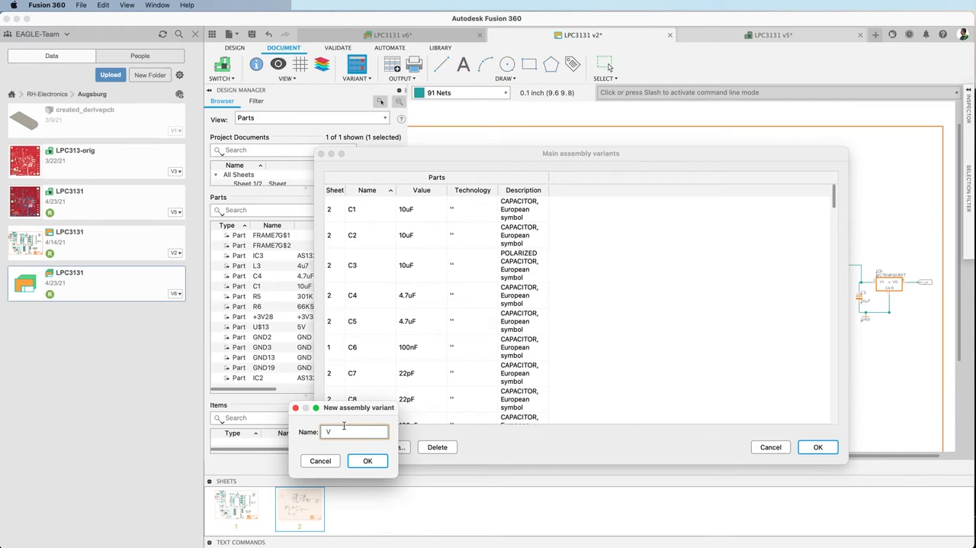
click(366, 461)
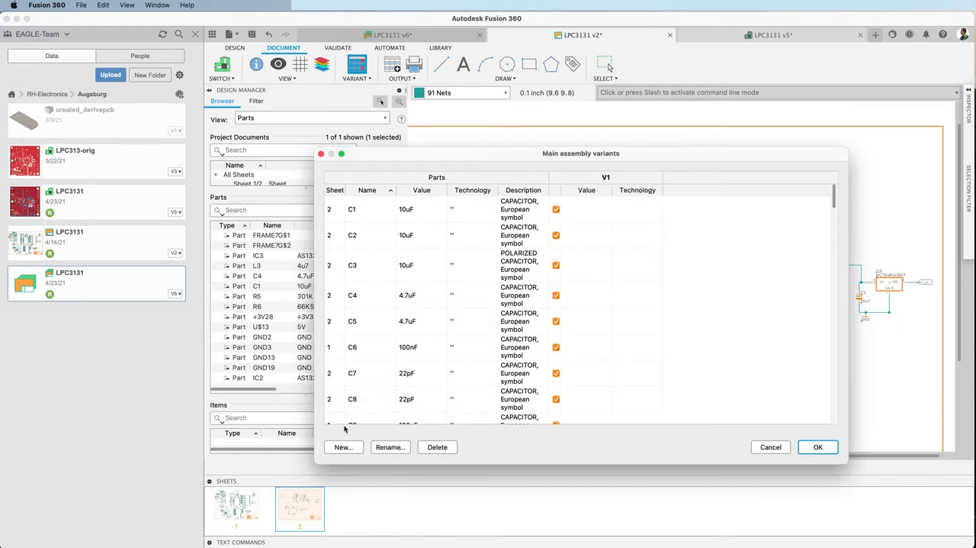
mouse_move(552, 216)
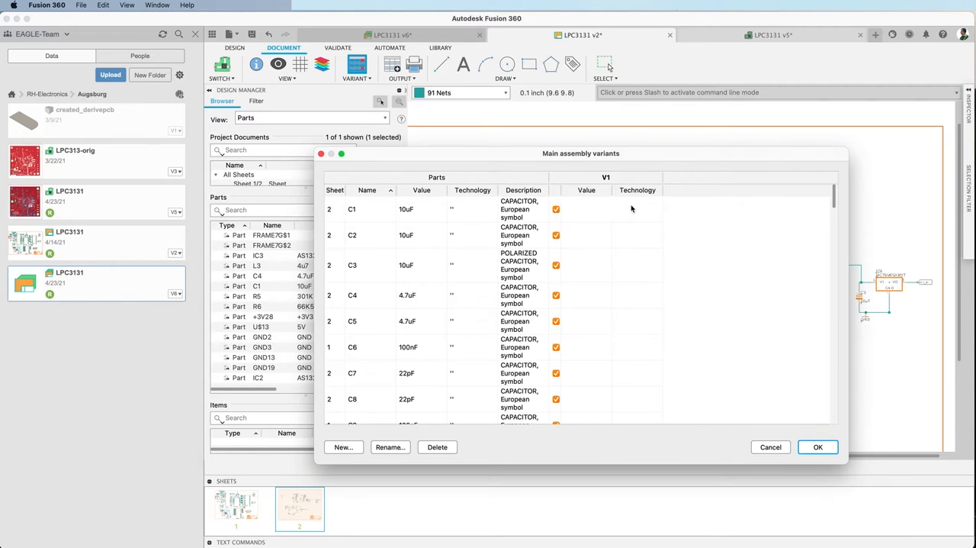
- In V1, leave C2 unpopulated and override C3's value to 100uF
click(555, 209)
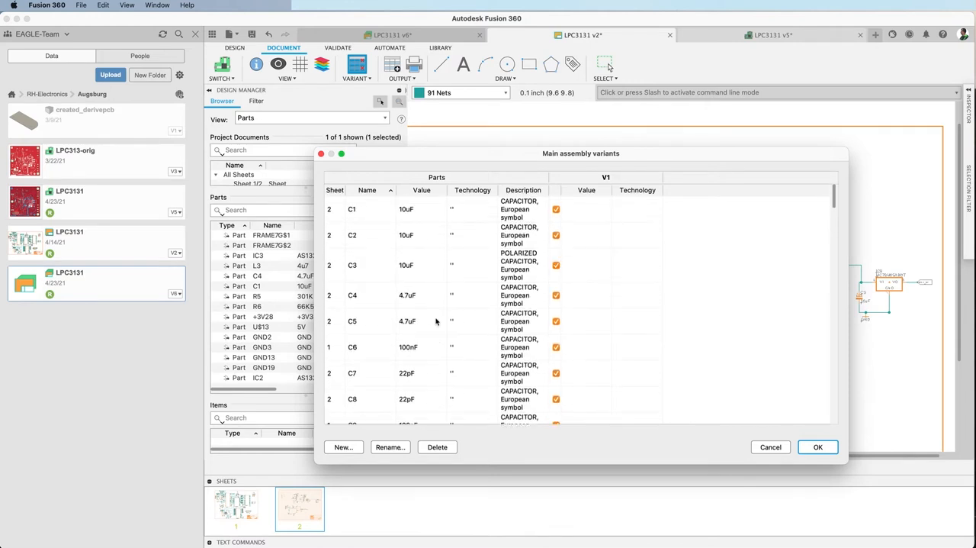
click(555, 235)
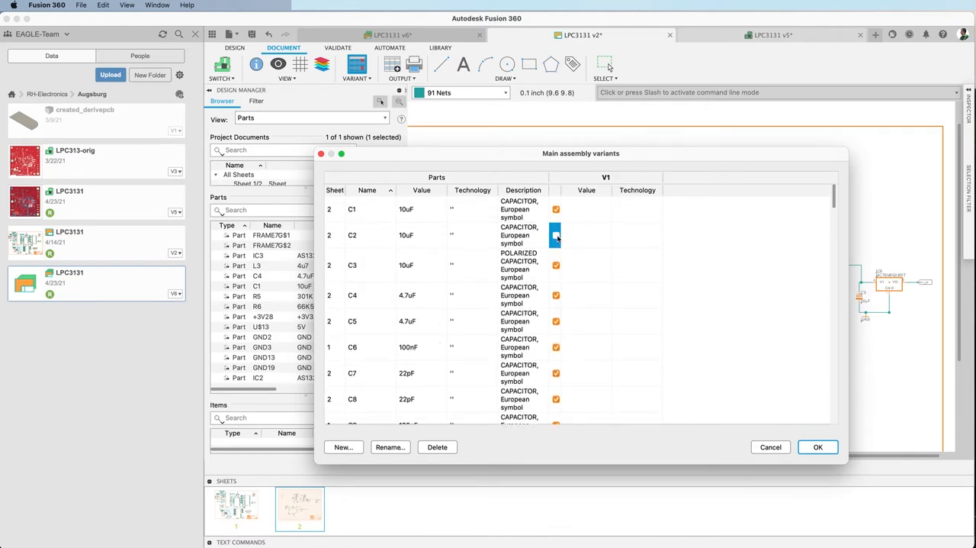
click(556, 235)
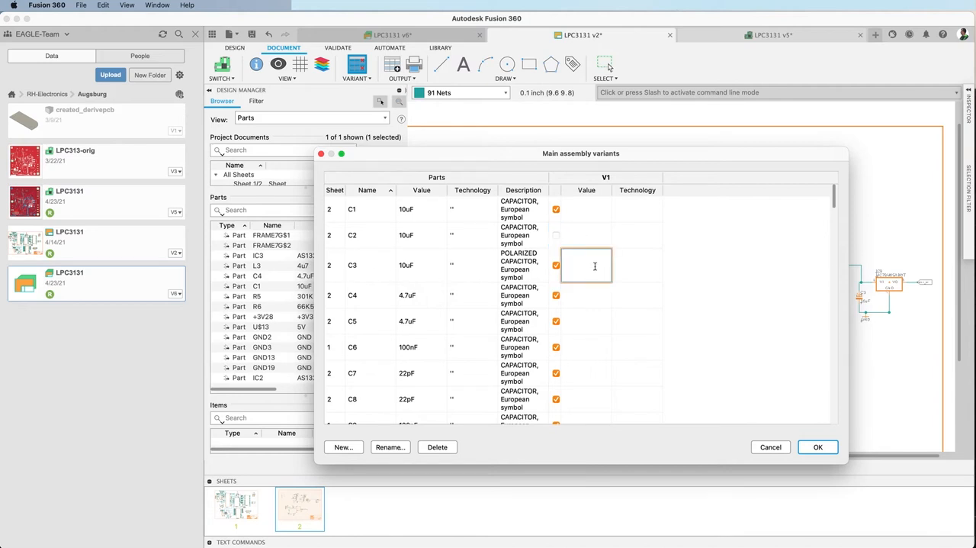
text(100)
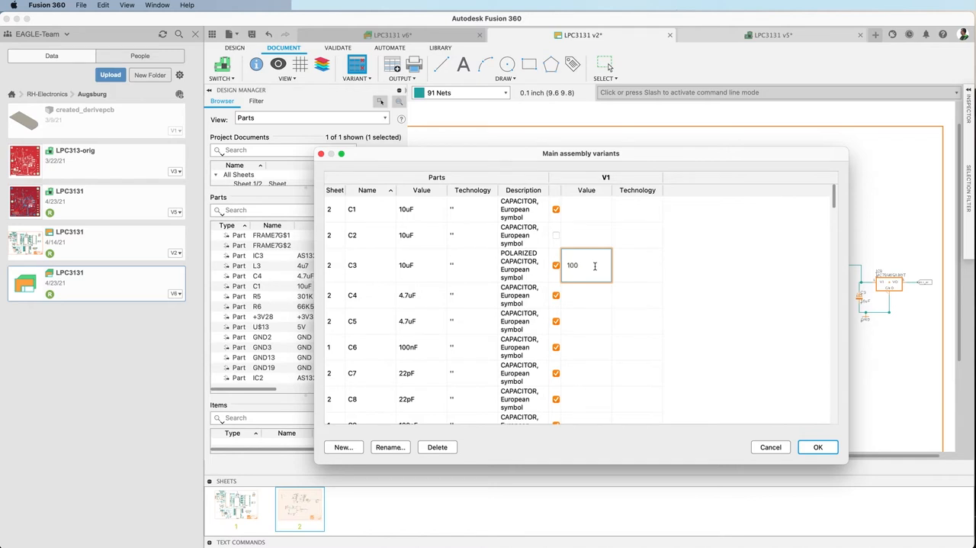
text(UF)
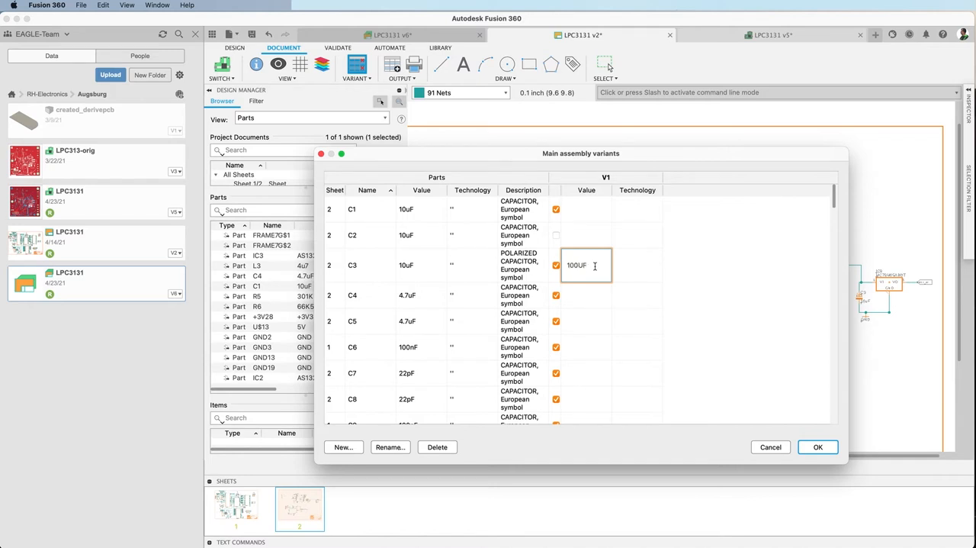
text(100u)
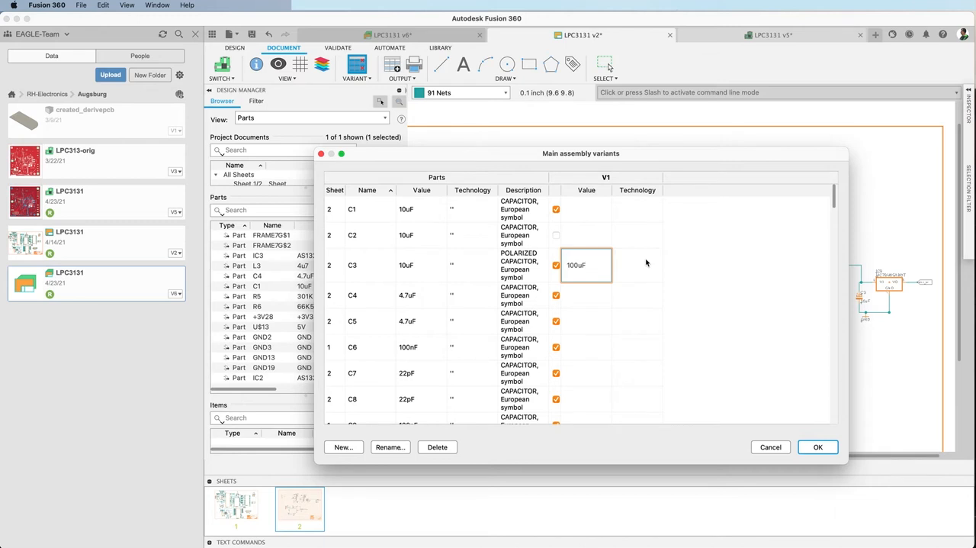
click(586, 296)
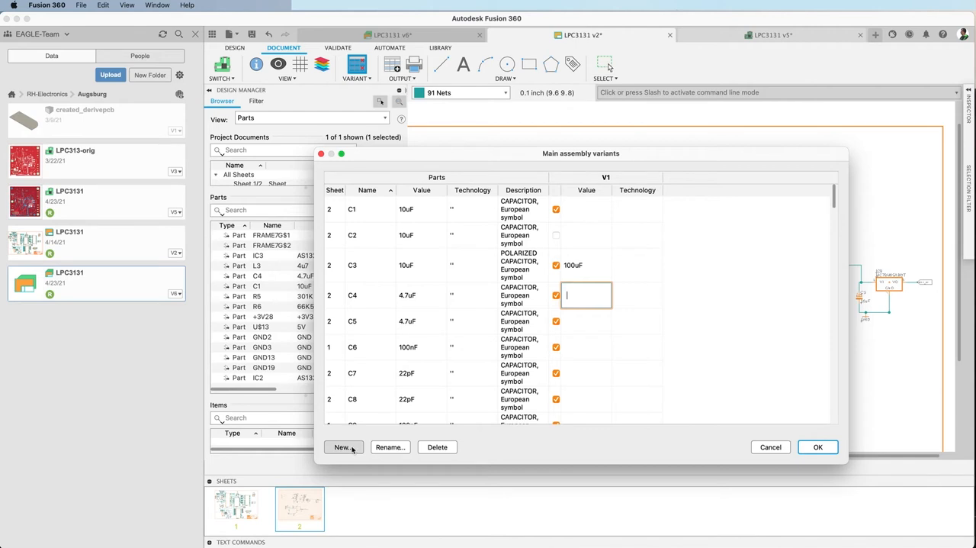
- Create a second assembly variant V2 copied from V1
click(340, 447)
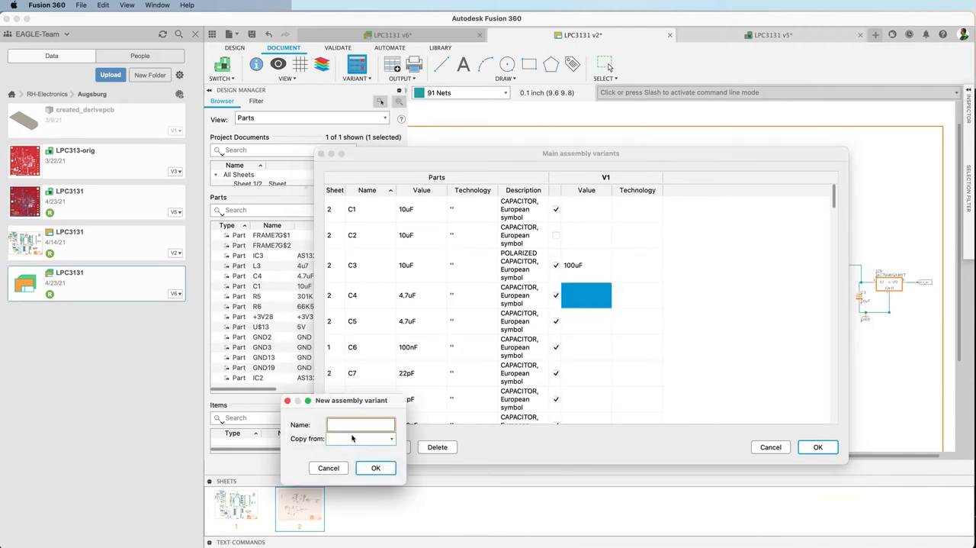
text(V2)
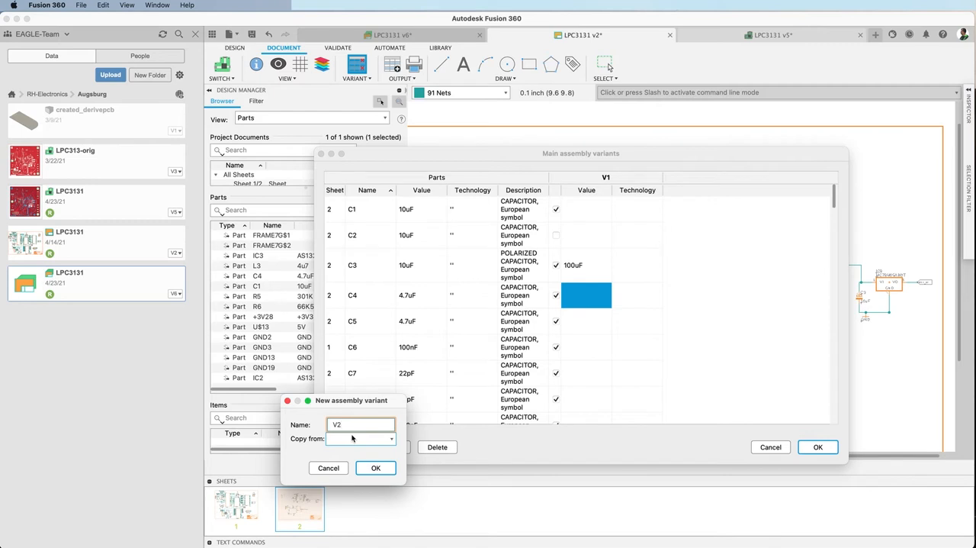
click(360, 439)
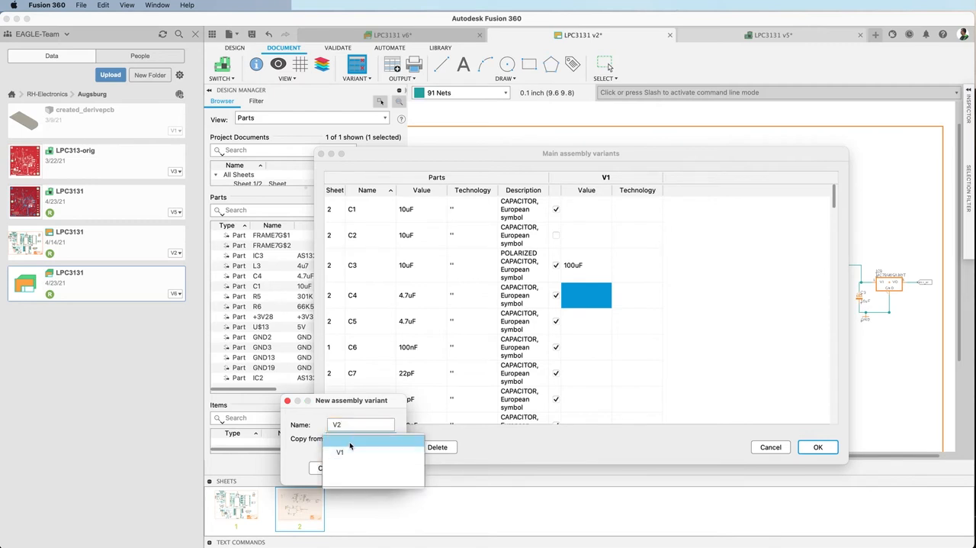
click(338, 451)
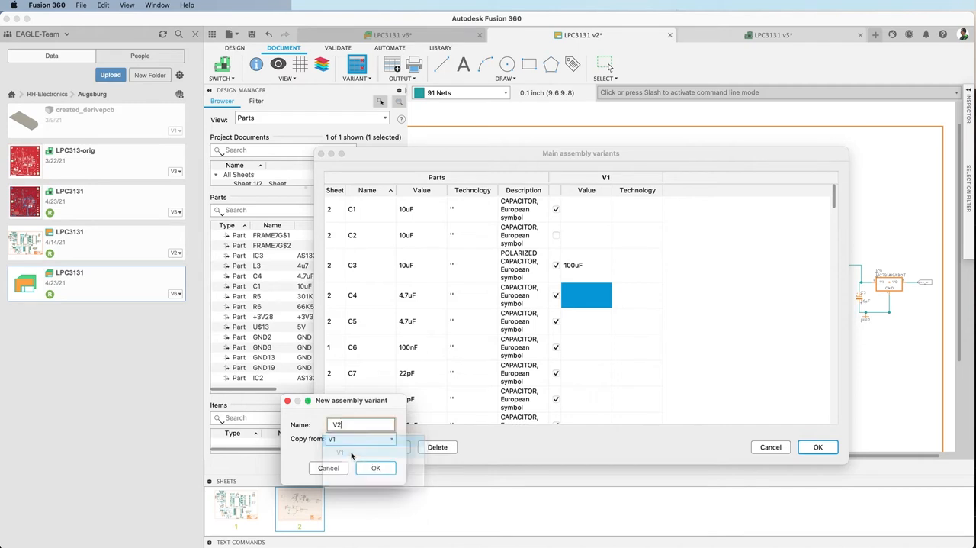
click(375, 466)
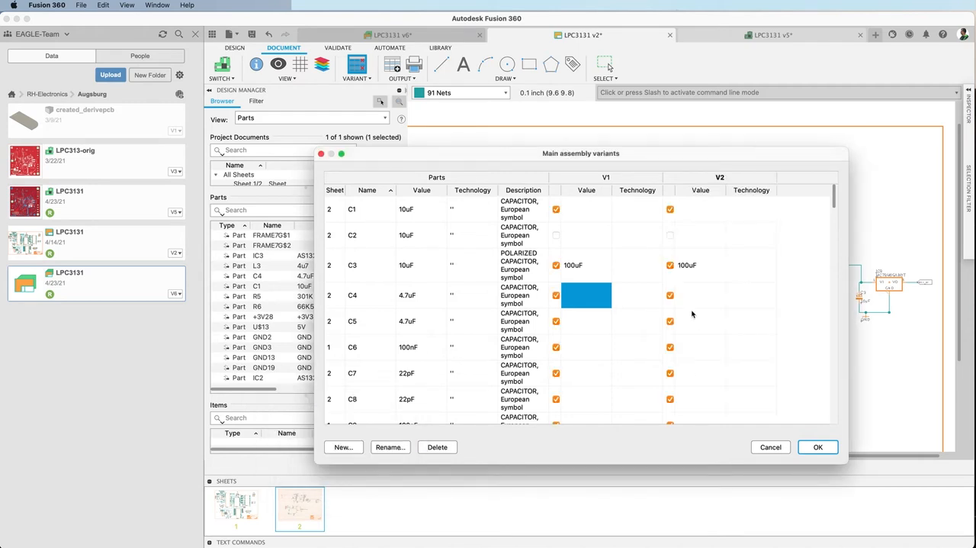
mouse_move(709, 262)
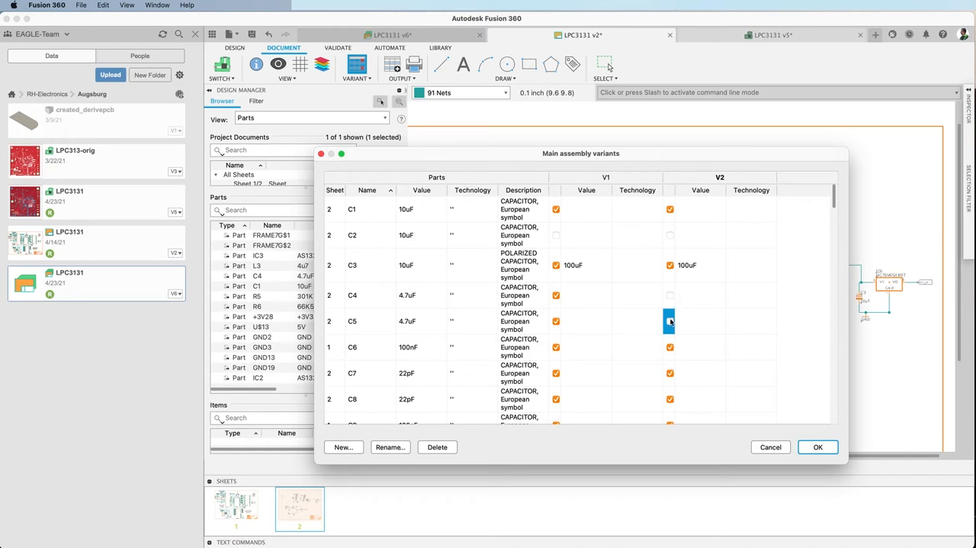
- Leave capacitor C5 out of V2 and confirm the variant definitions
click(668, 320)
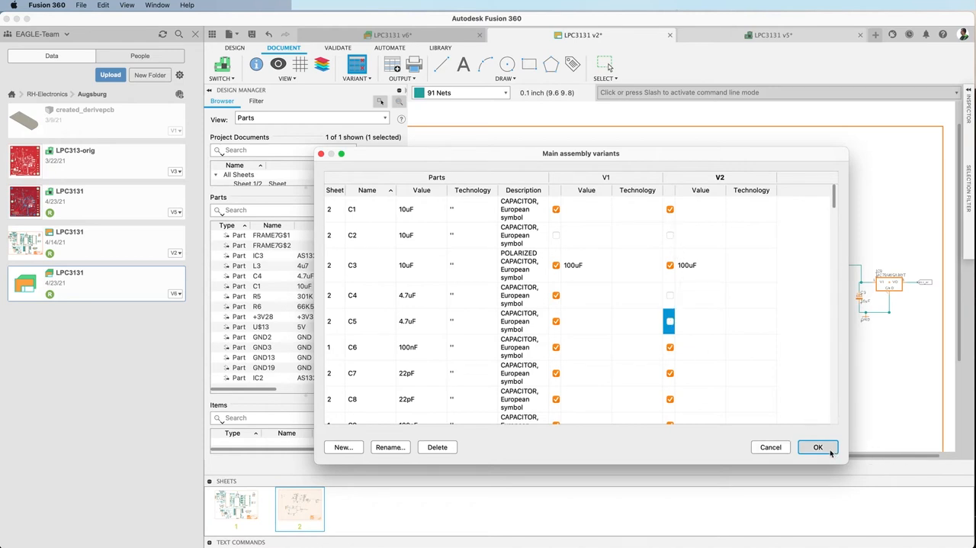
click(817, 445)
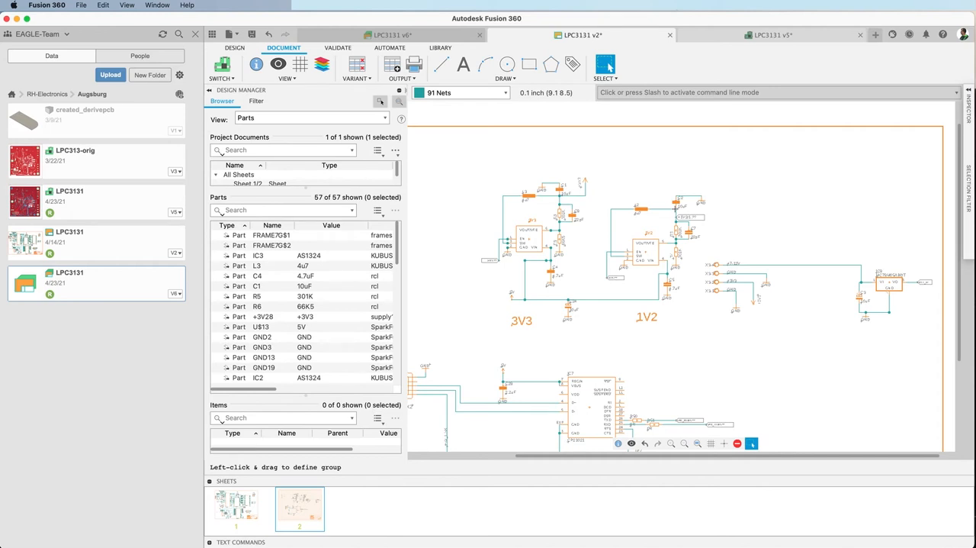
mouse_move(619, 134)
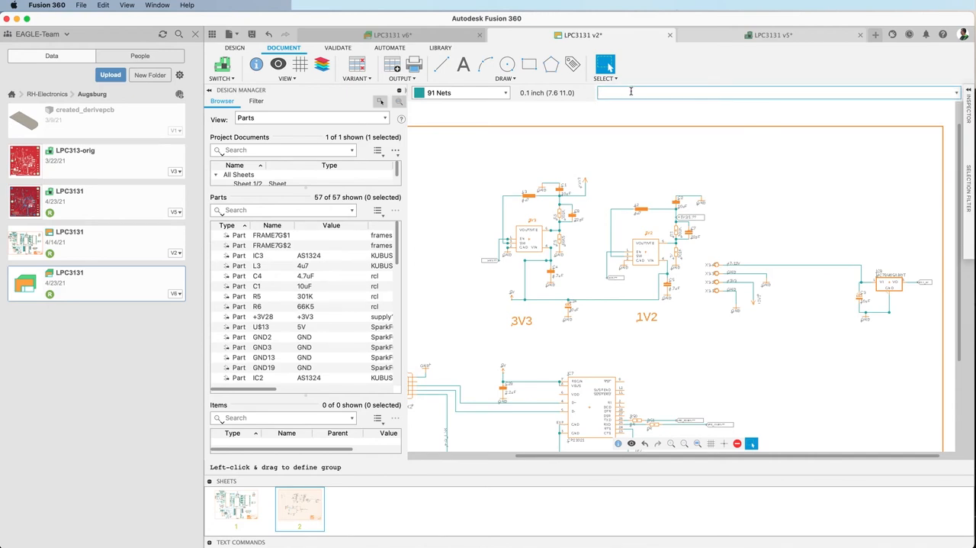
- Run 'variant V1' in the command line to activate variant V1
text(variant)
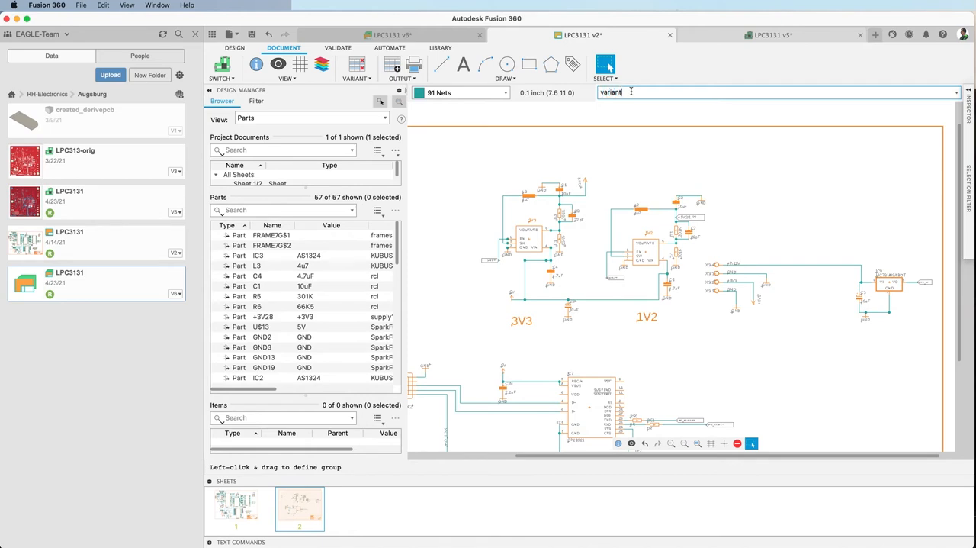
text(V)
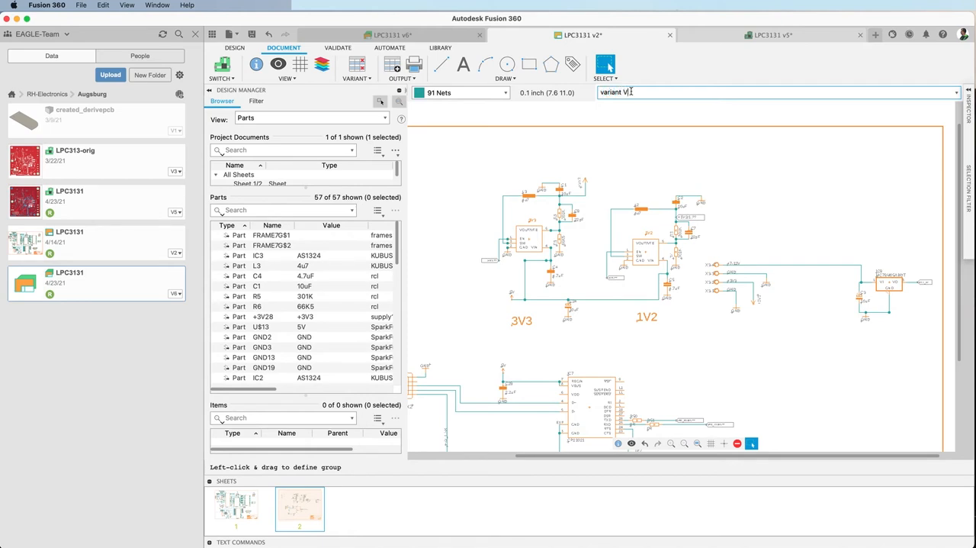
text(1)
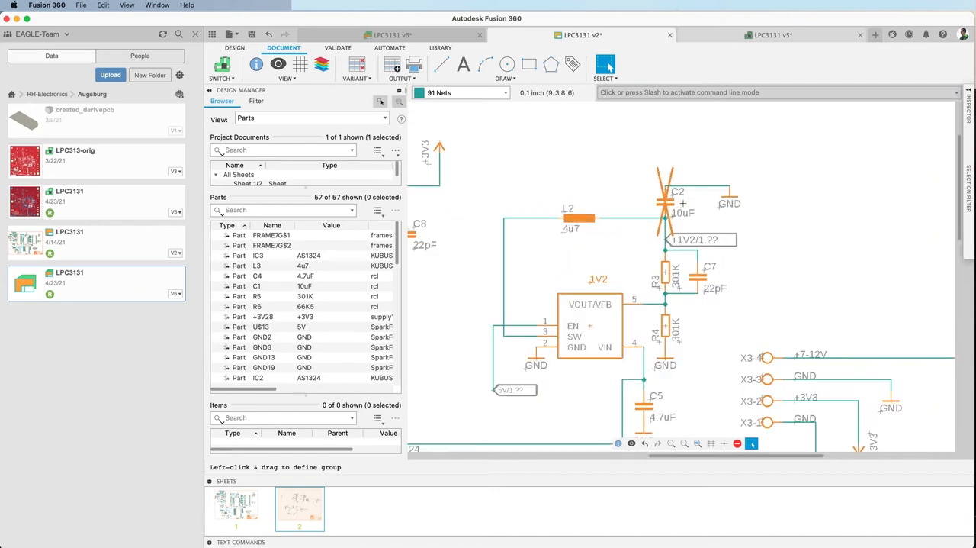
scroll(down, 3)
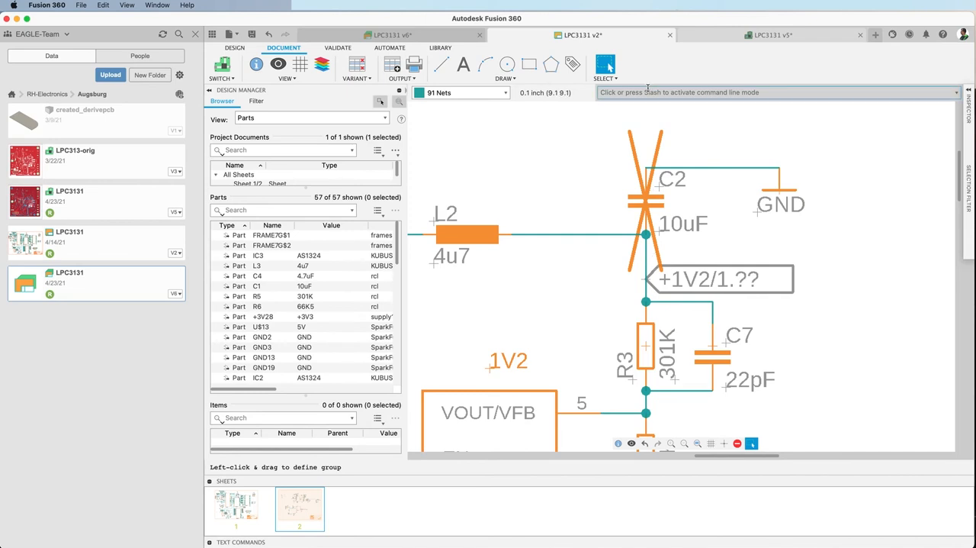
click(644, 92)
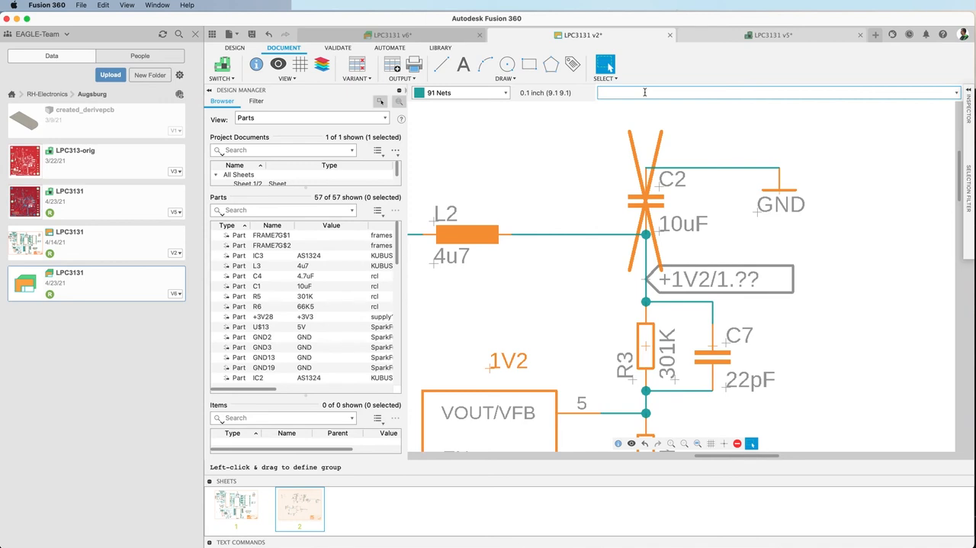
- Issue 'variant V1' again to re-apply variant V1 across the sheet
text(variant V1)
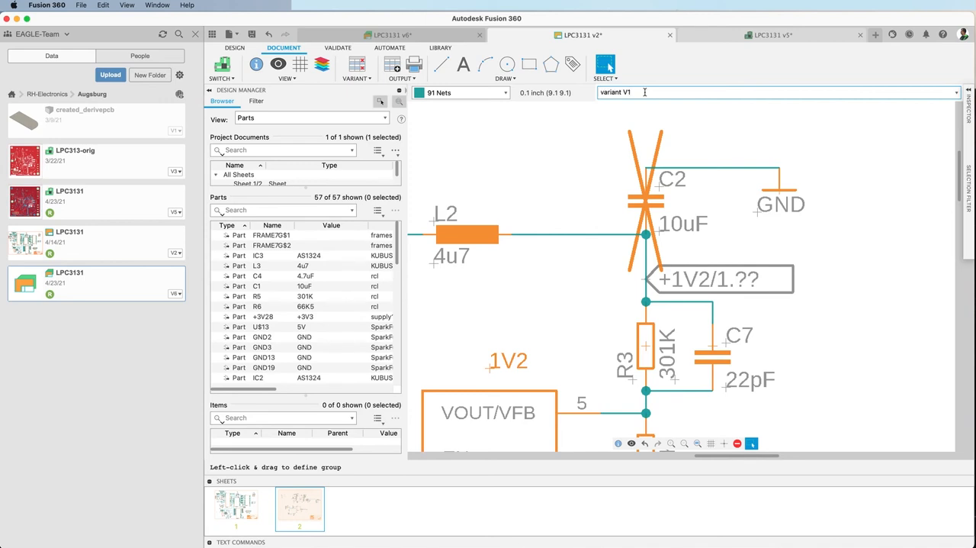
key(Backspace)
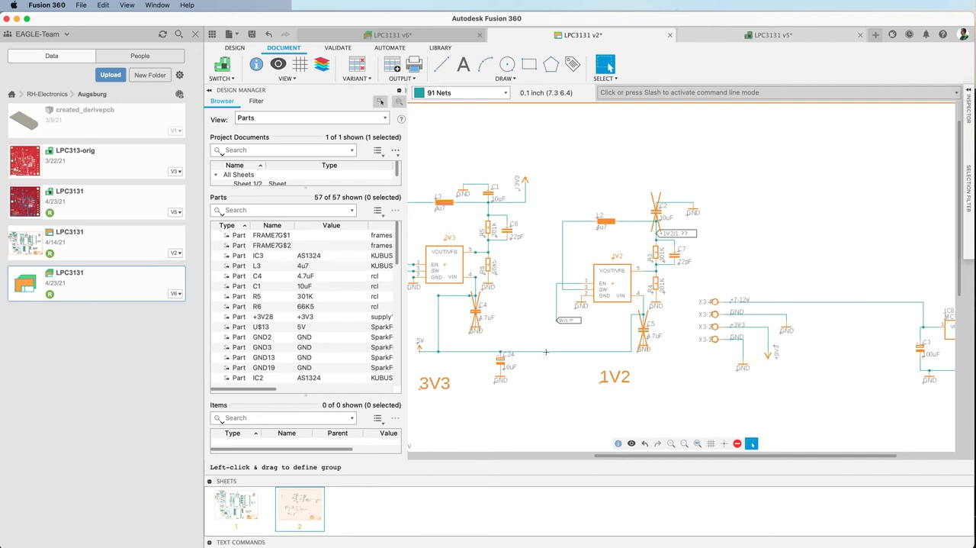
mouse_move(558, 342)
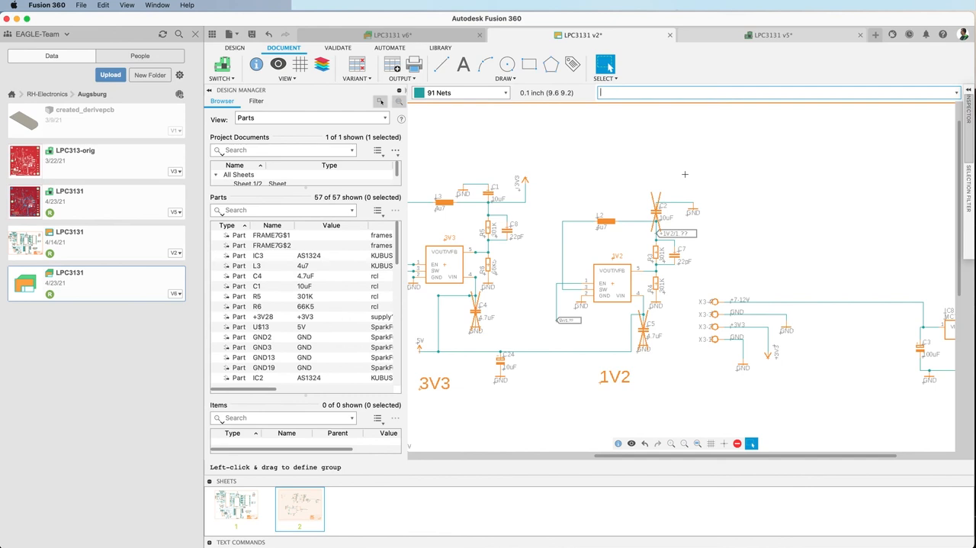
- Erase V2 from the typed command and begin 'variant '' for the default variant
text(variant V2)
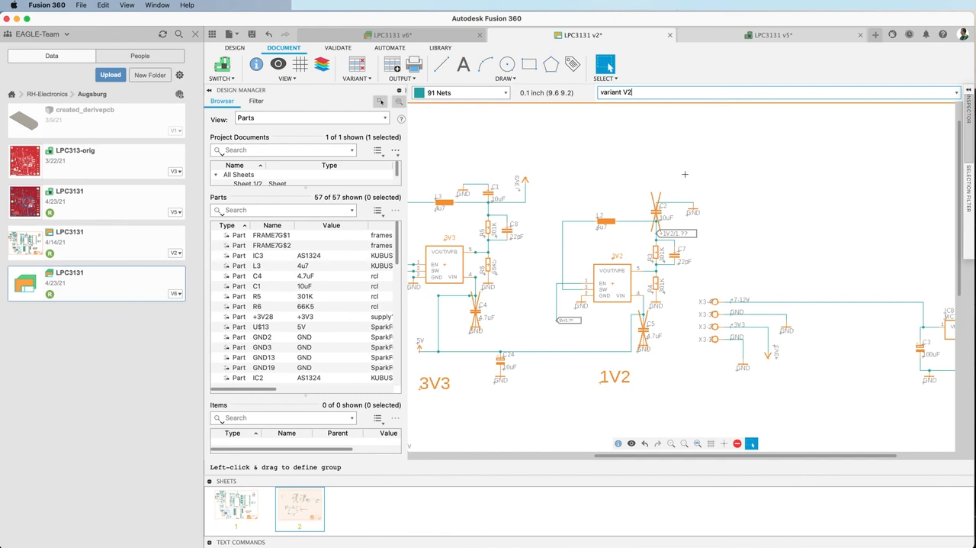
key(Backspace)
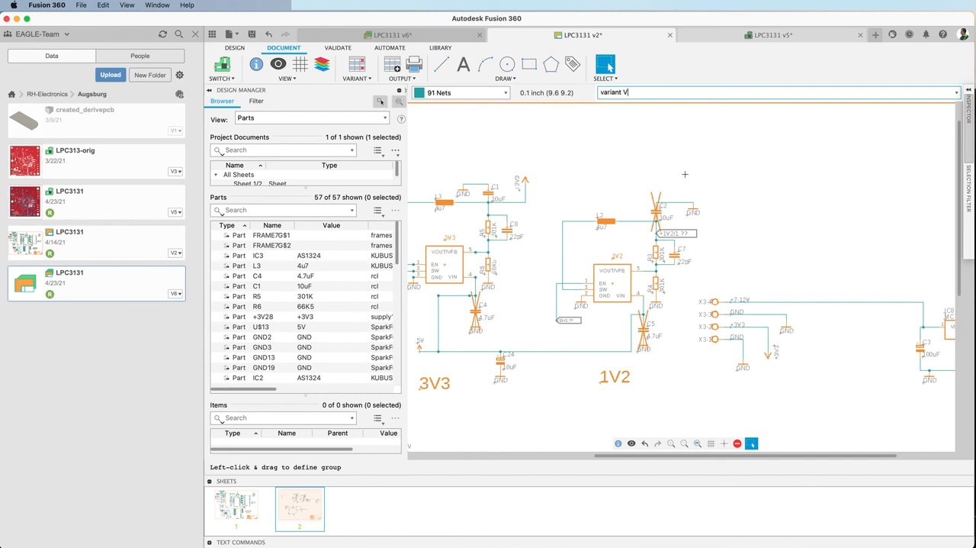
key(Backspace)
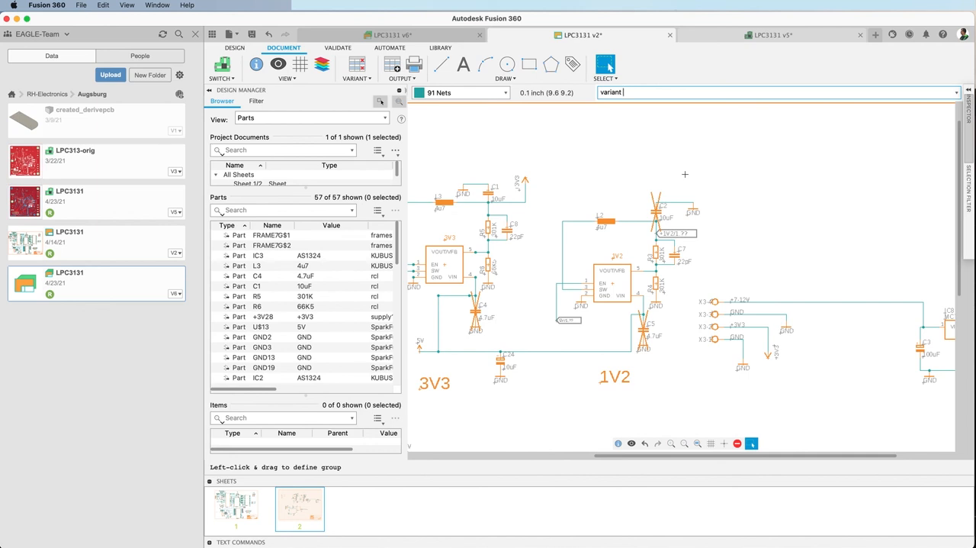
text(')
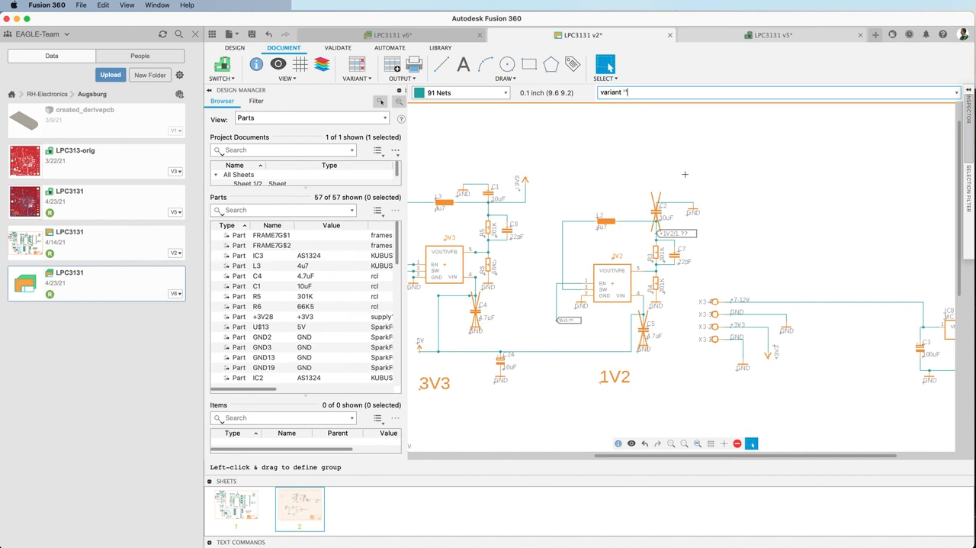